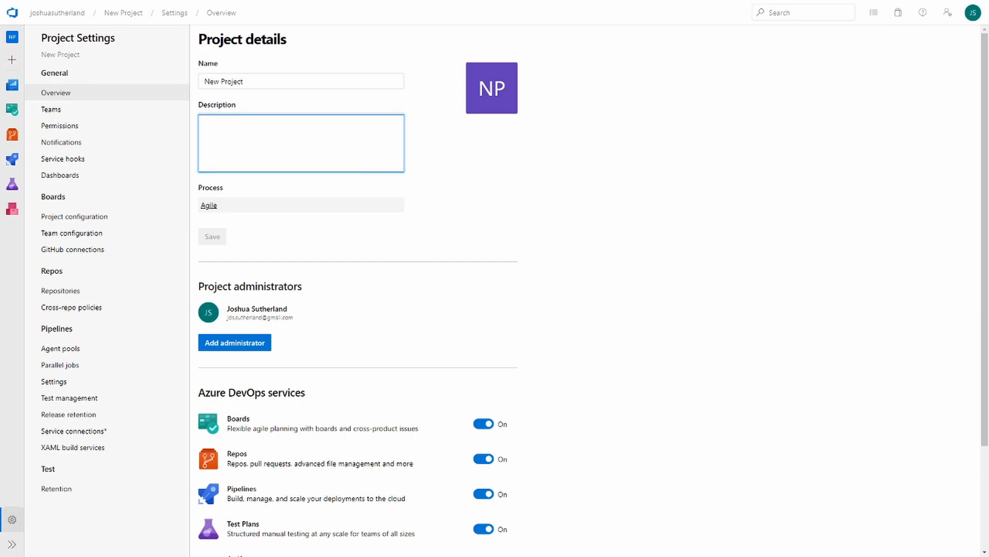
- Enter the project description about importing videos and photos and save it
type("P")
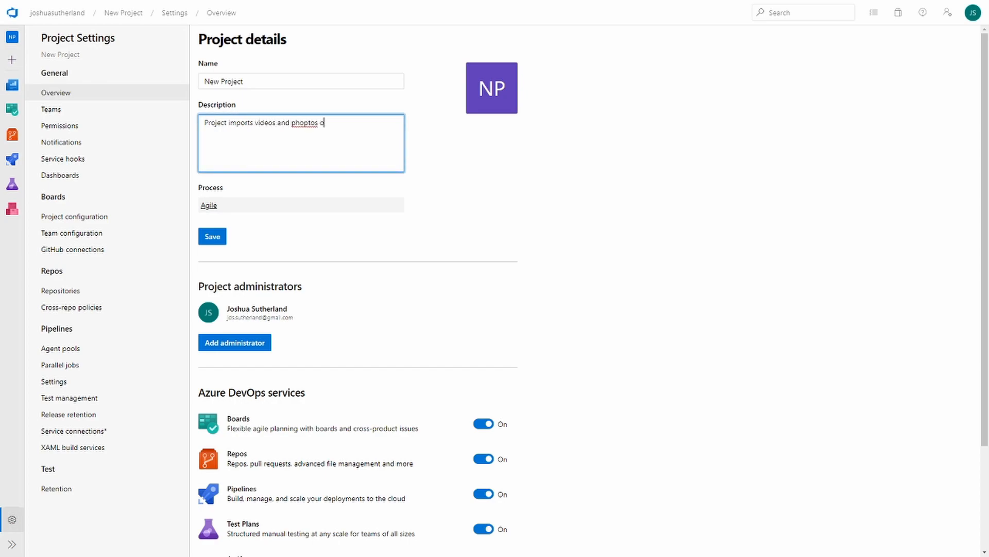
type("photos")
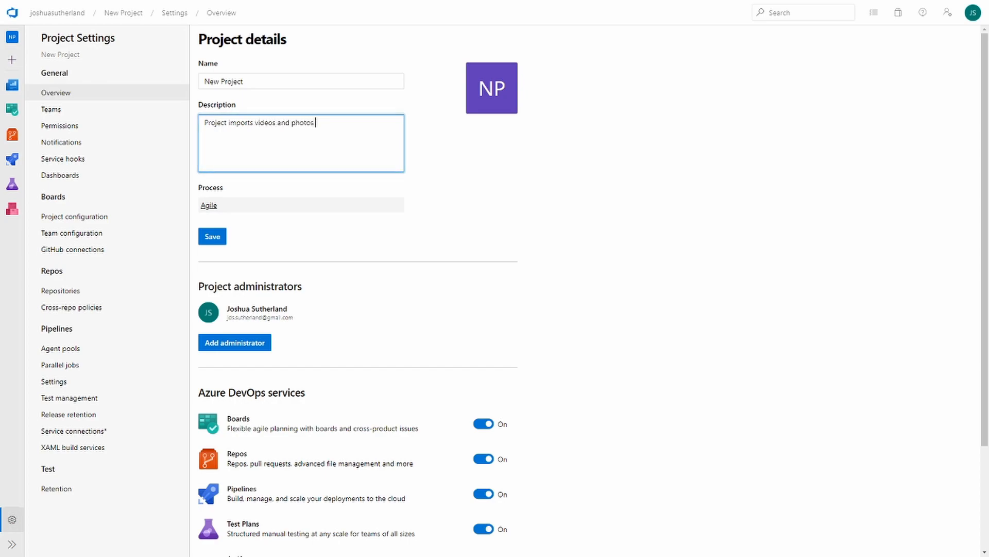
type("on mounting")
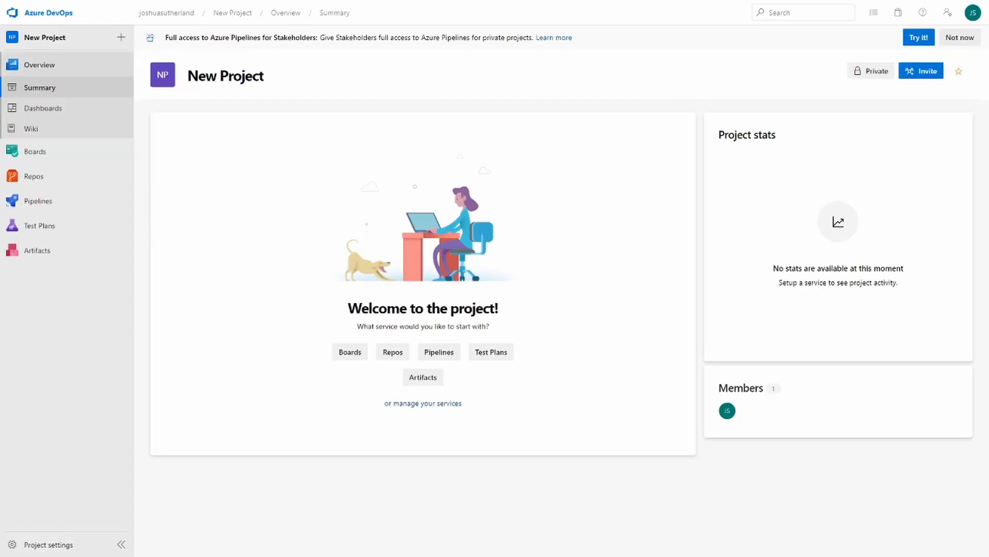
- Add a Build History widget to the project dashboard in edit mode
left_click(43, 107)
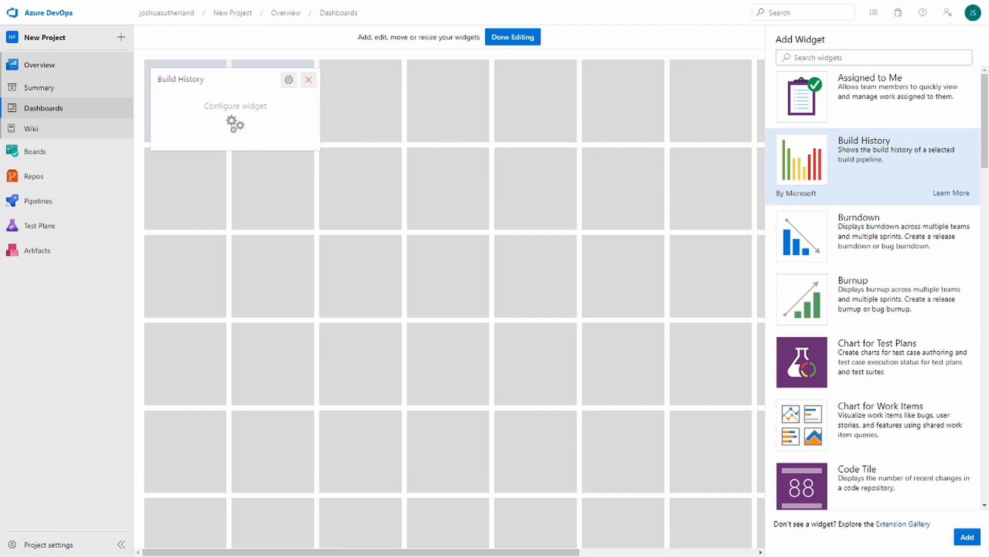
- Add Chart for Test Plans, Cumulative Flow Diagram and Chart for Work Items widgets, then finish editing
left_click(801, 361)
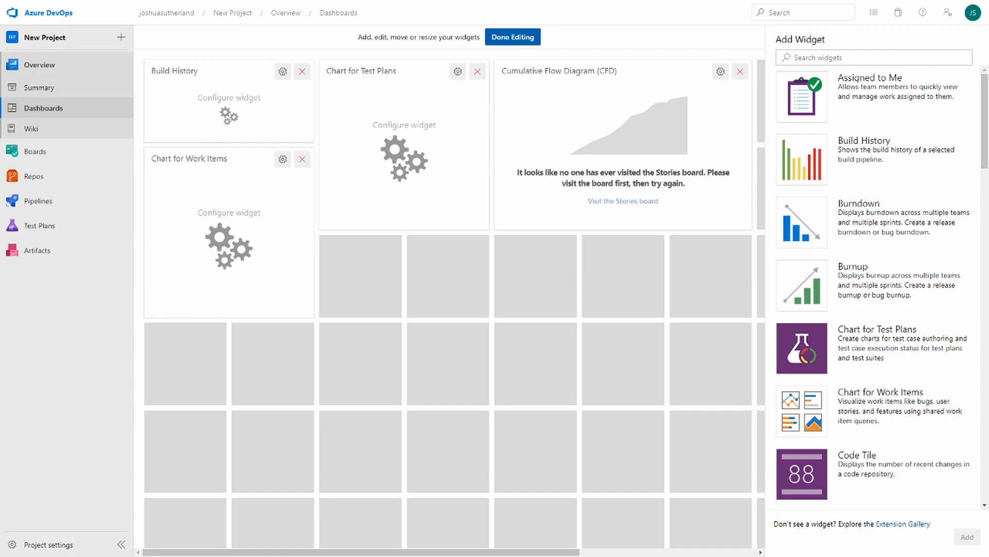
left_click(512, 36)
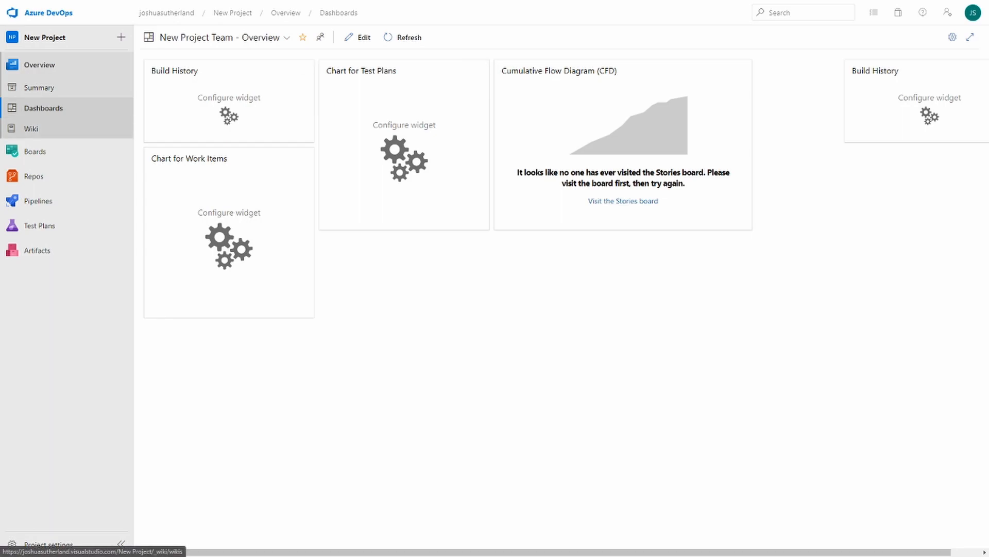
- Open the project Wiki section and create the project wiki
left_click(31, 128)
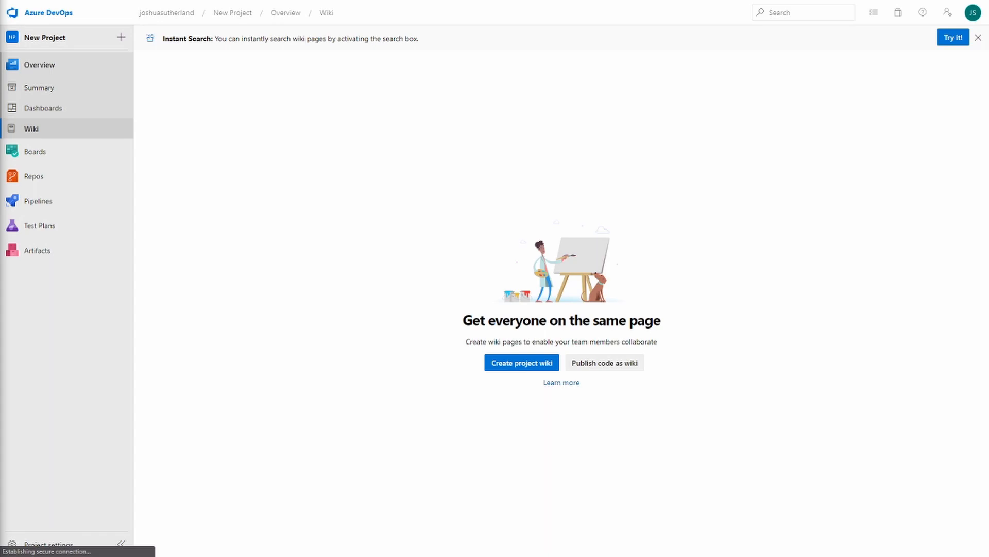
left_click(520, 362)
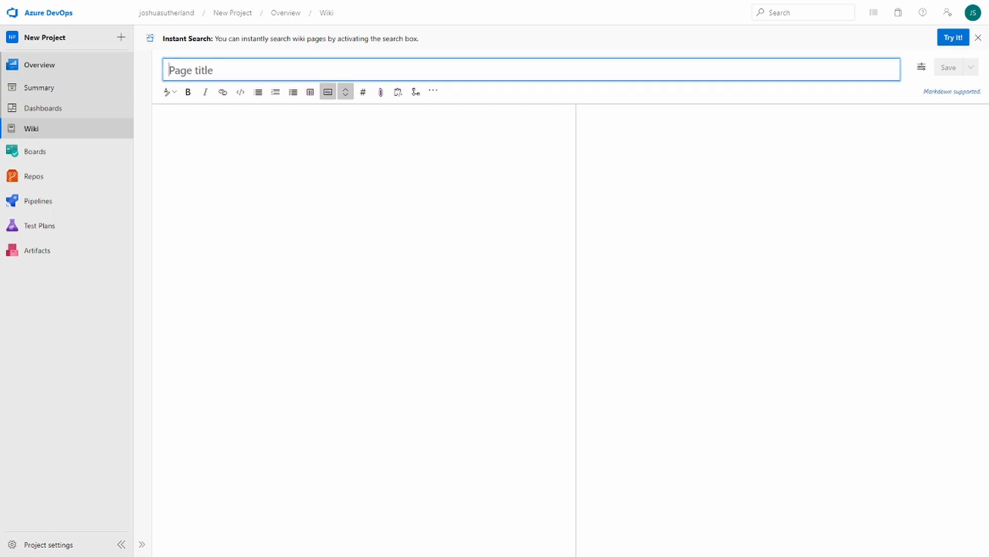
- Title the new wiki page 'Wiki Title' and save it
type("Wiki Title")
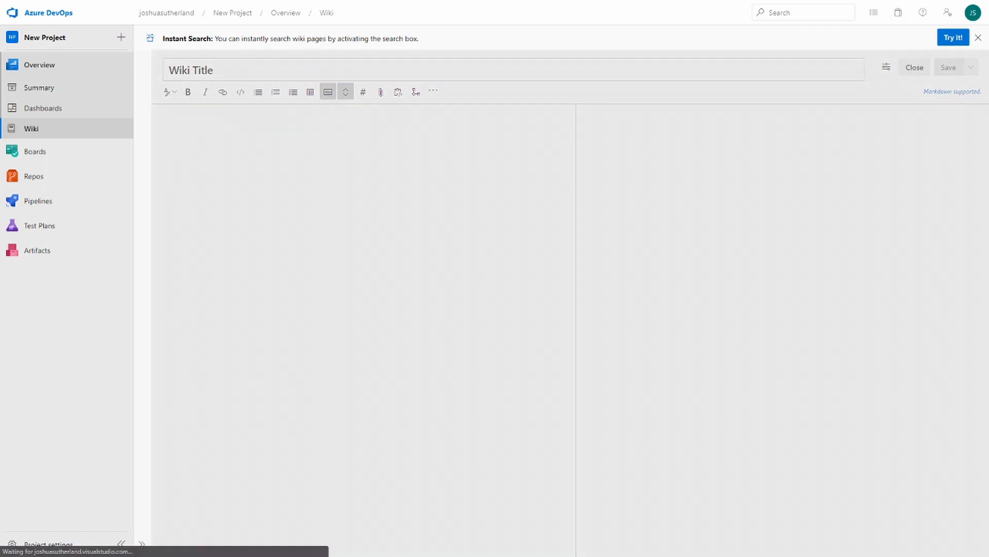
left_click(952, 67)
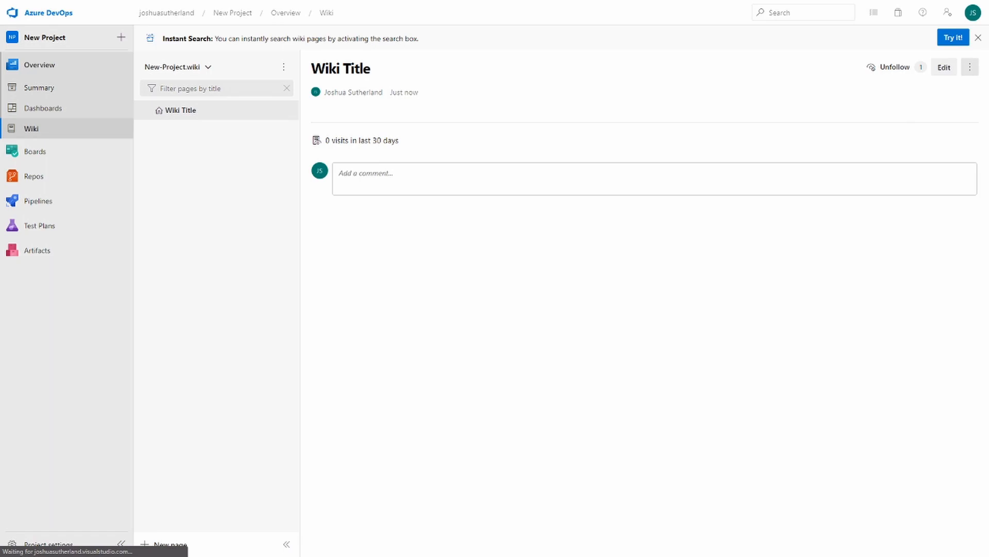
- Open the Link work items pane for the 'Wiki Title' page
left_click(971, 67)
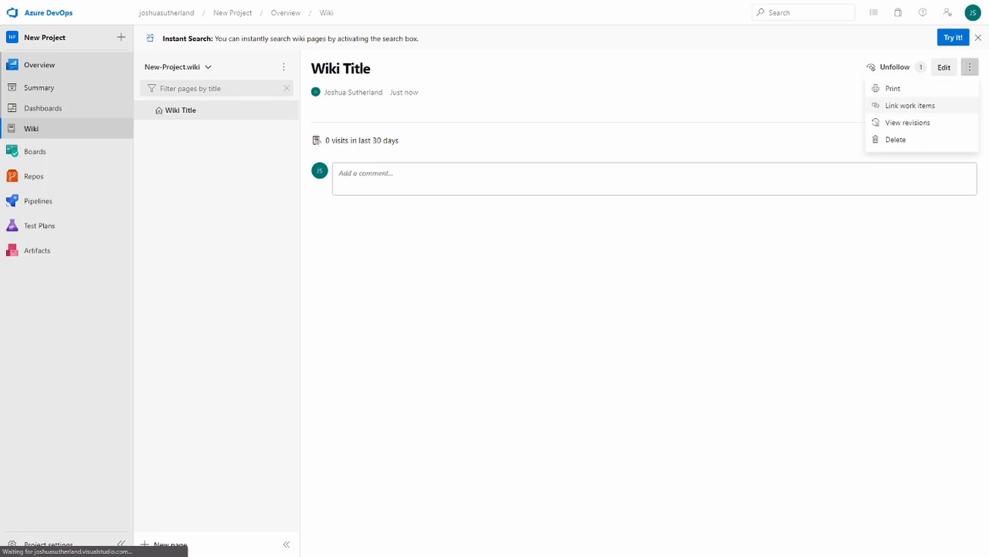
left_click(911, 105)
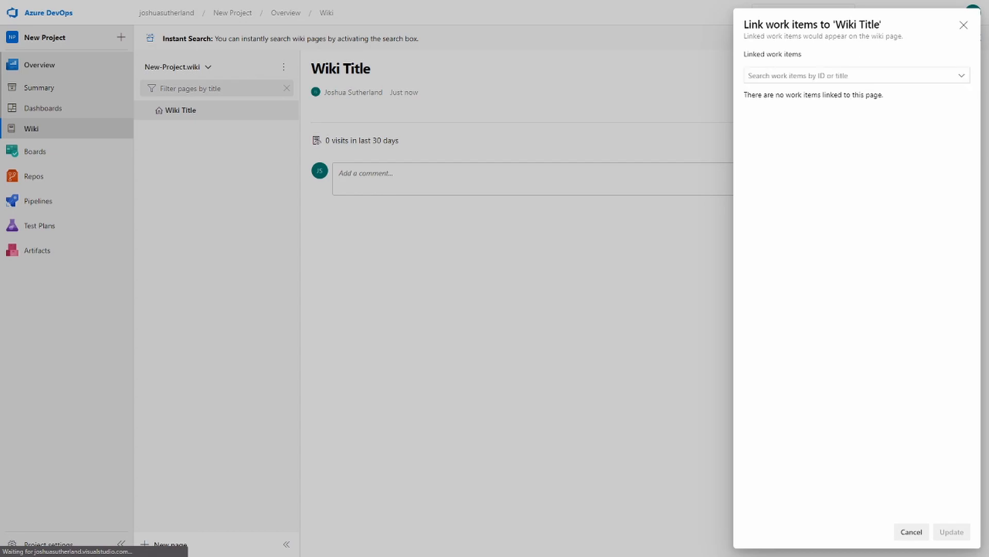